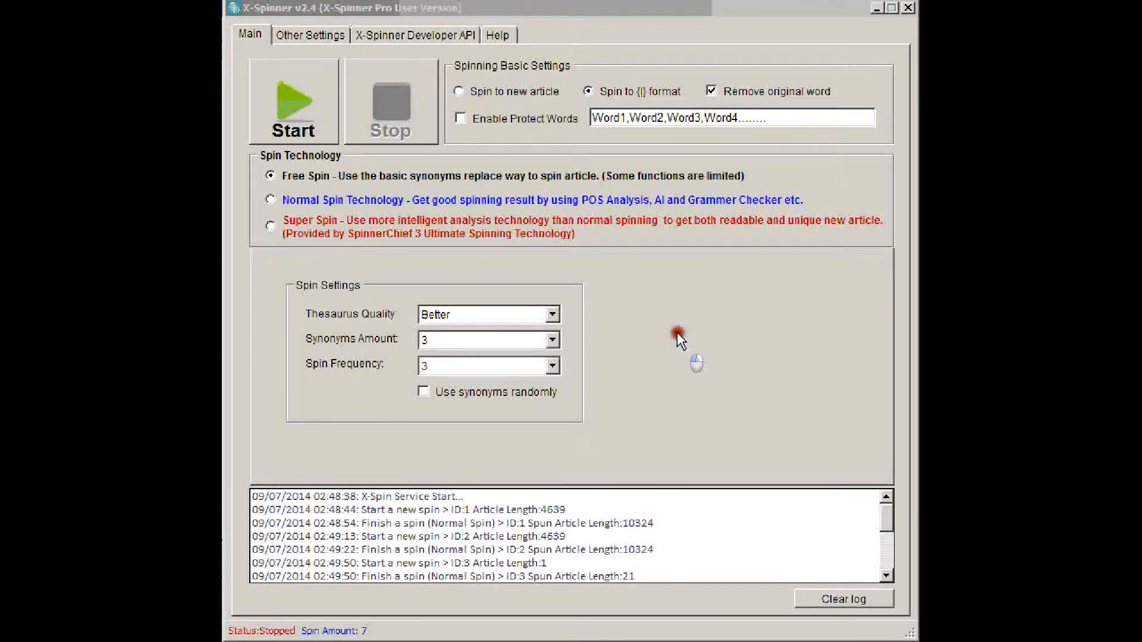
{"action": "mouse_move", "coordinate": [677, 319]}
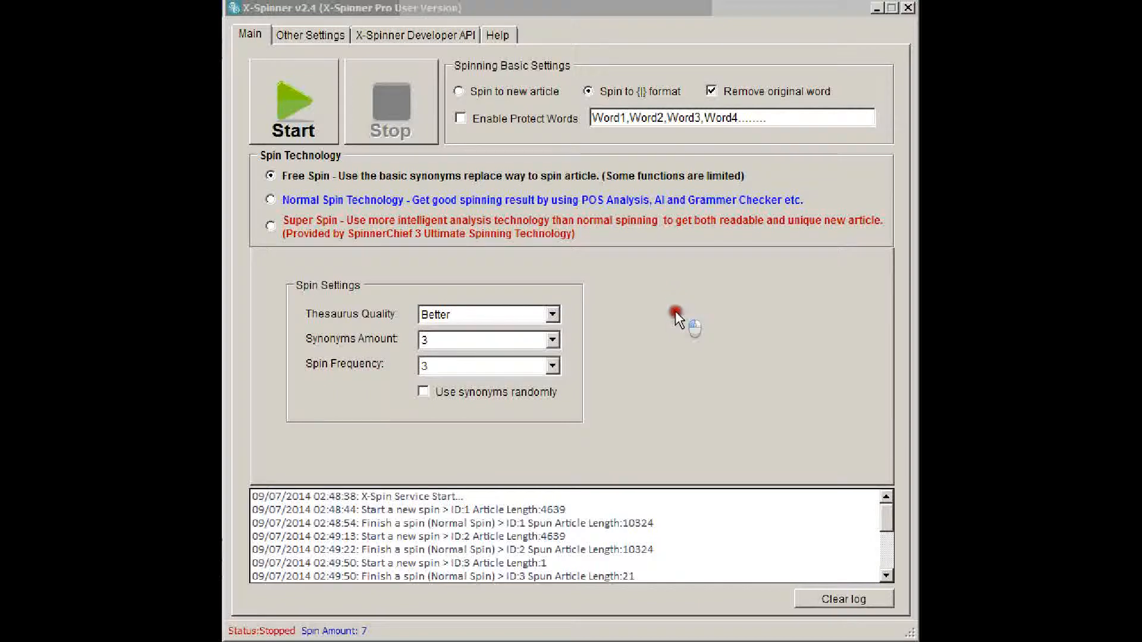
{"action": "mouse_move", "coordinate": [680, 360]}
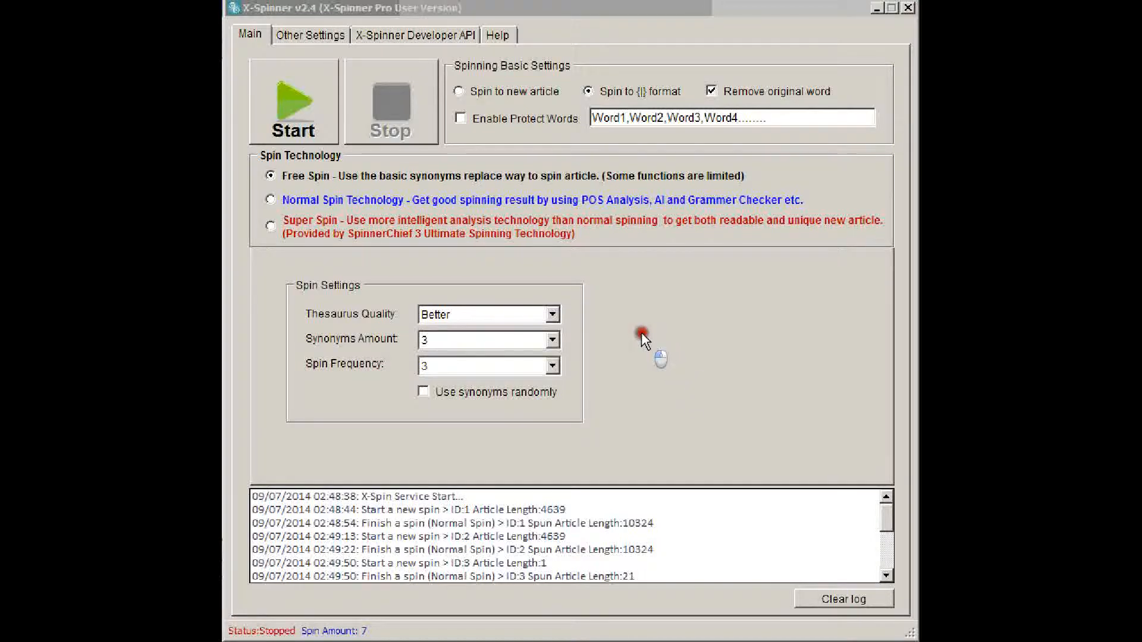
{"action": "mouse_move", "coordinate": [654, 322]}
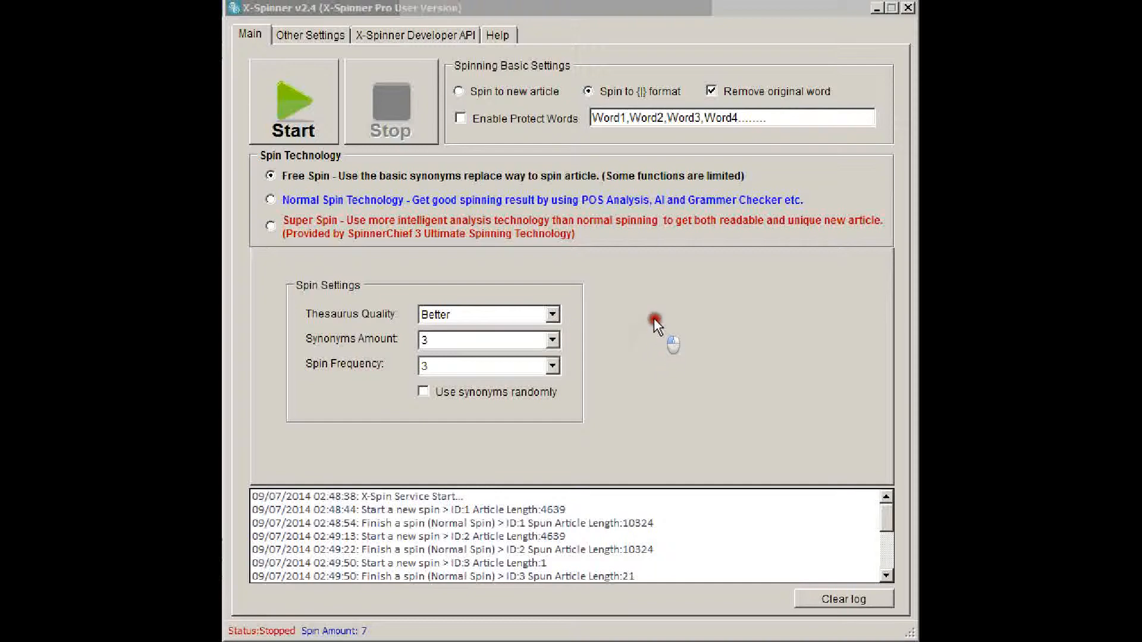
{"action": "mouse_move", "coordinate": [655, 341]}
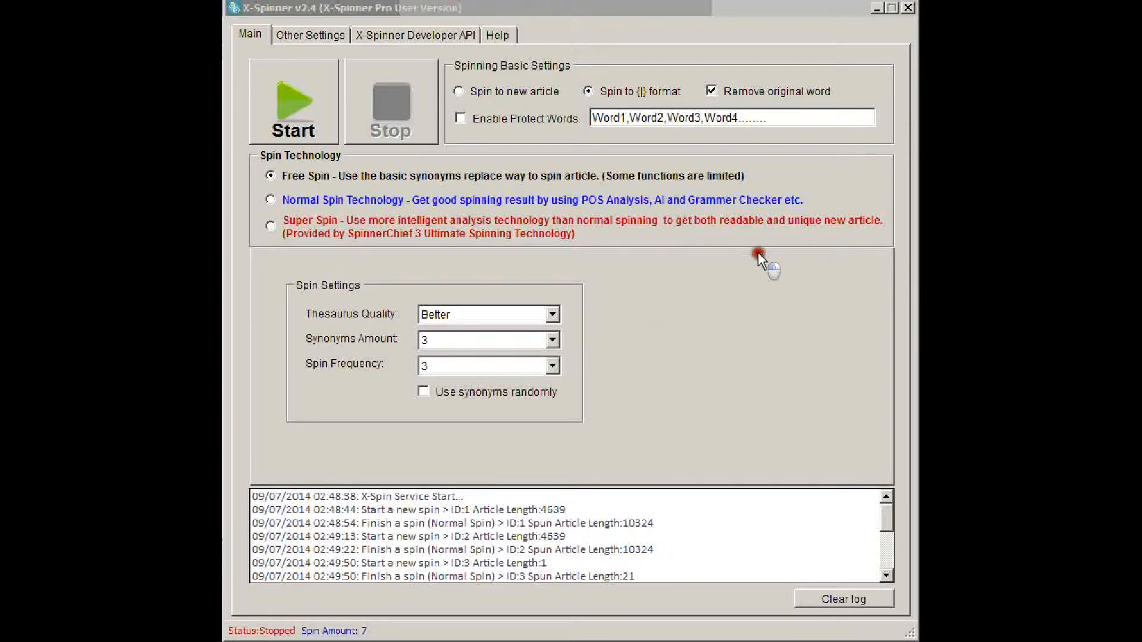
{"action": "mouse_move", "coordinate": [658, 348]}
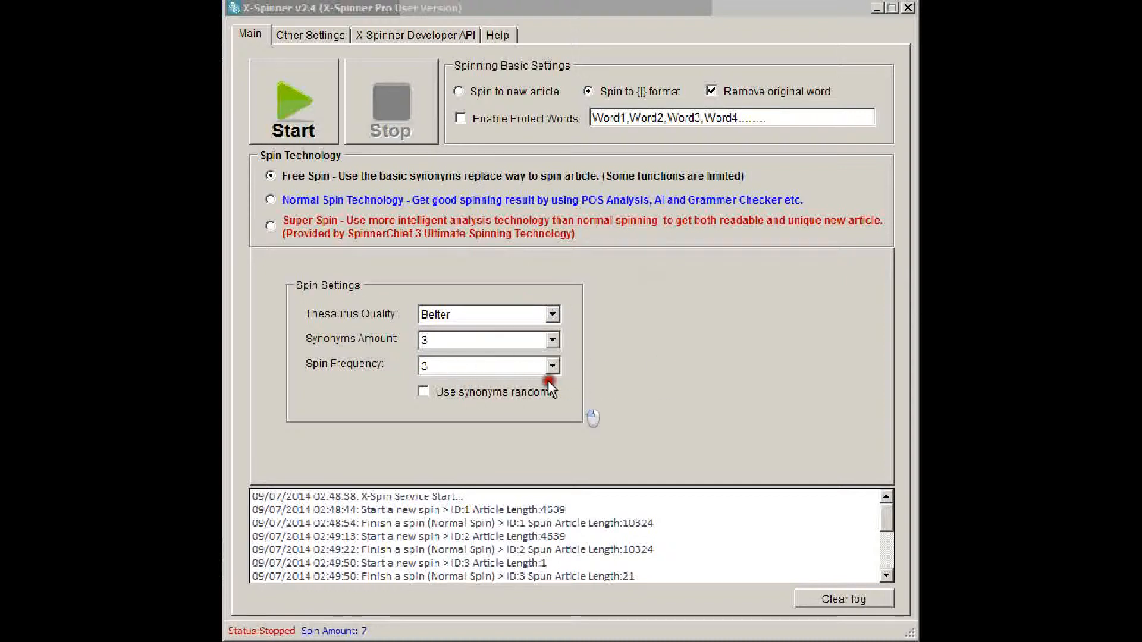
{"action": "mouse_move", "coordinate": [720, 404]}
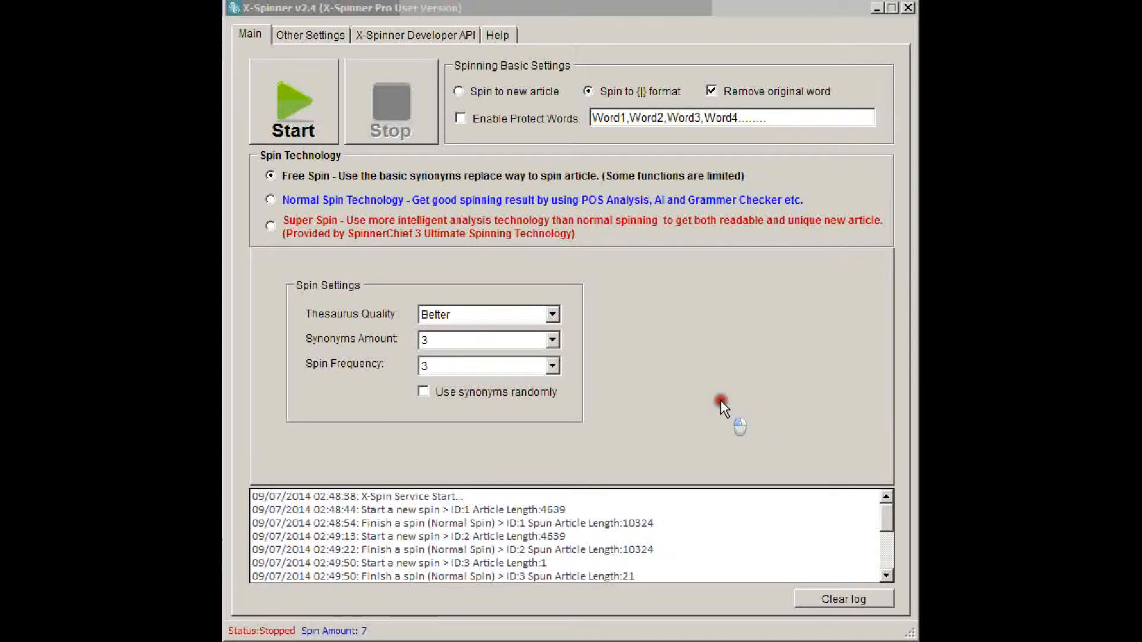
{"action": "mouse_move", "coordinate": [668, 384]}
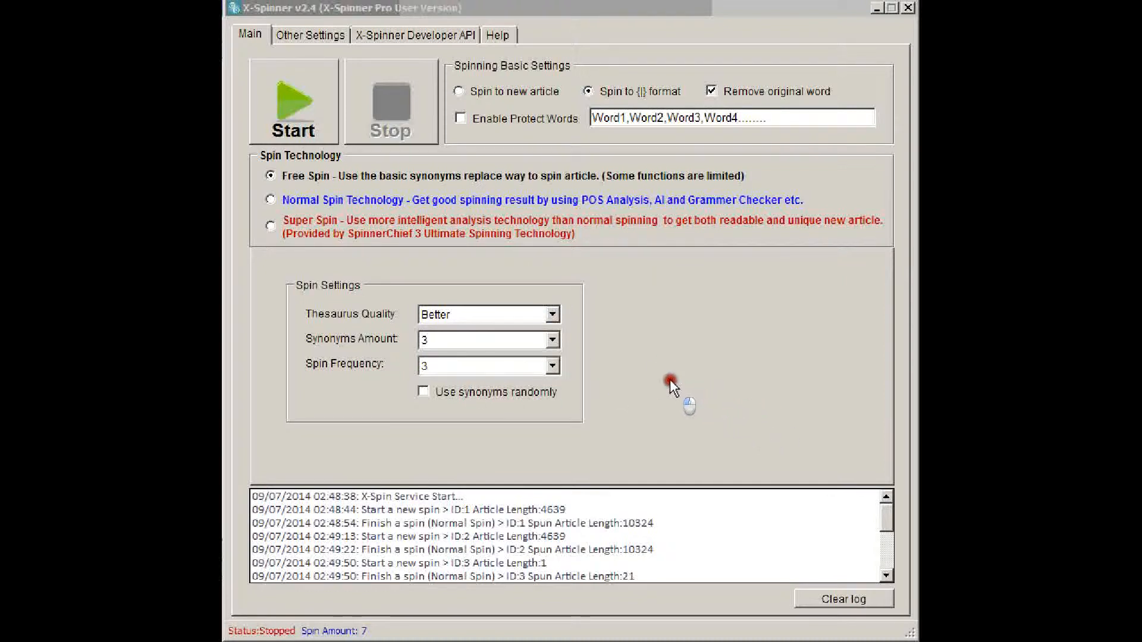
{"action": "mouse_move", "coordinate": [643, 353]}
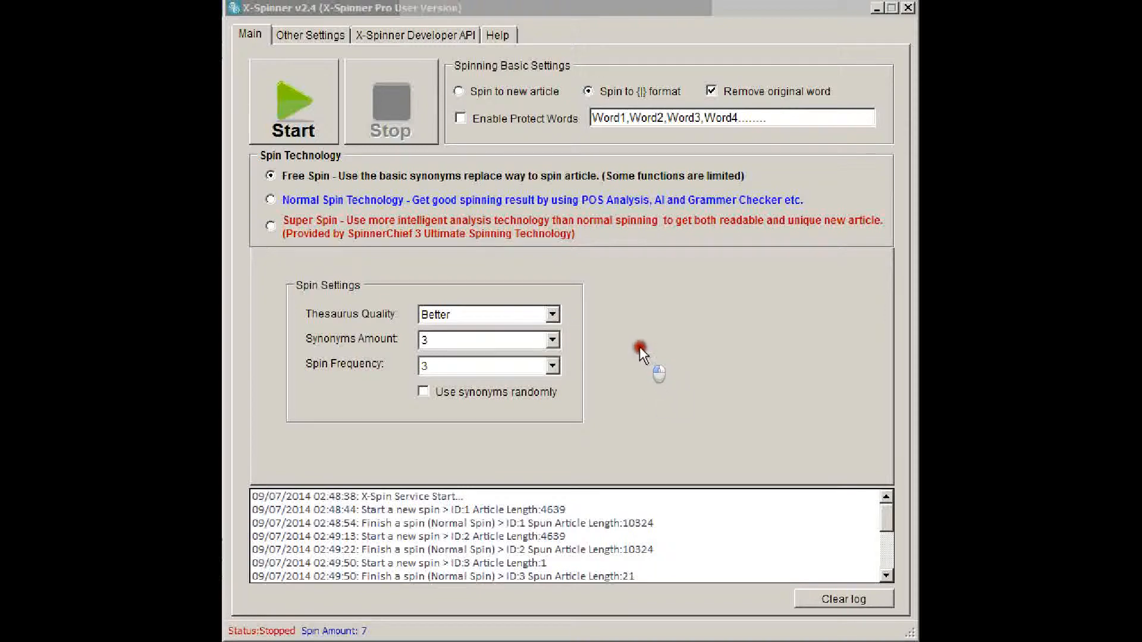
{"action": "mouse_move", "coordinate": [618, 313]}
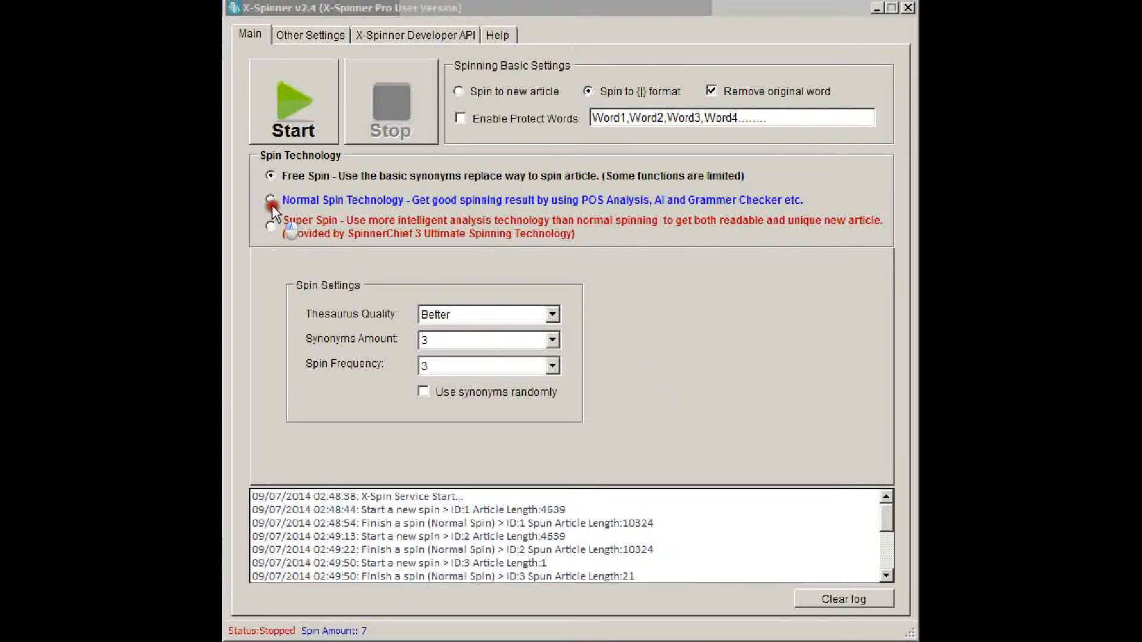
Switch the spin technology from Normal Spin to Super Spin to show its options
{"action": "left_click", "coordinate": [271, 200]}
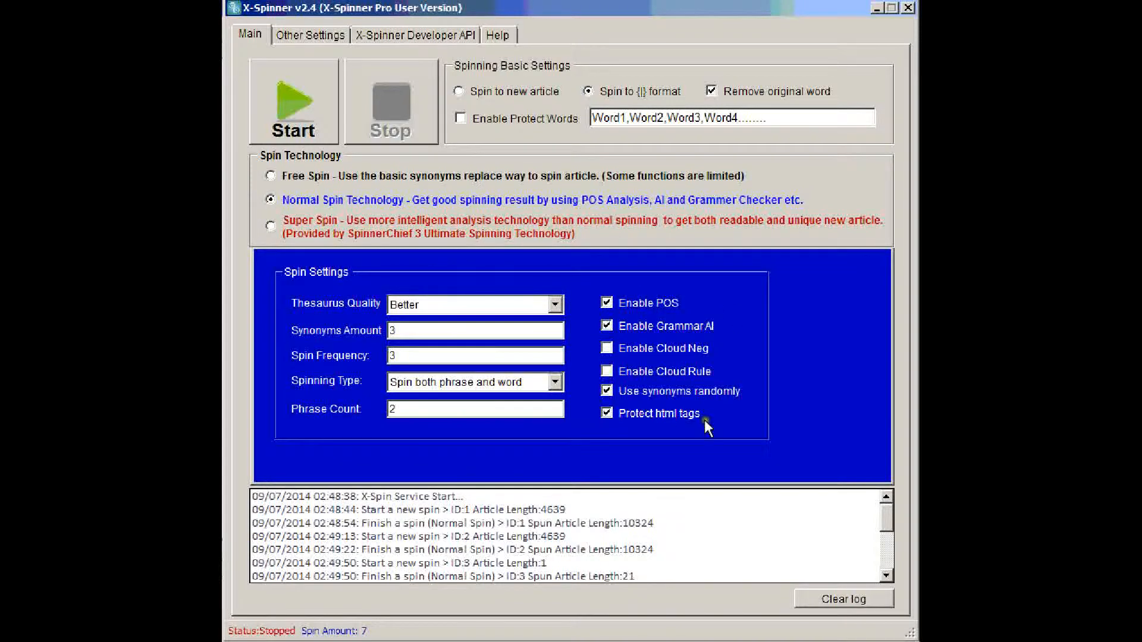
{"action": "mouse_move", "coordinate": [710, 433]}
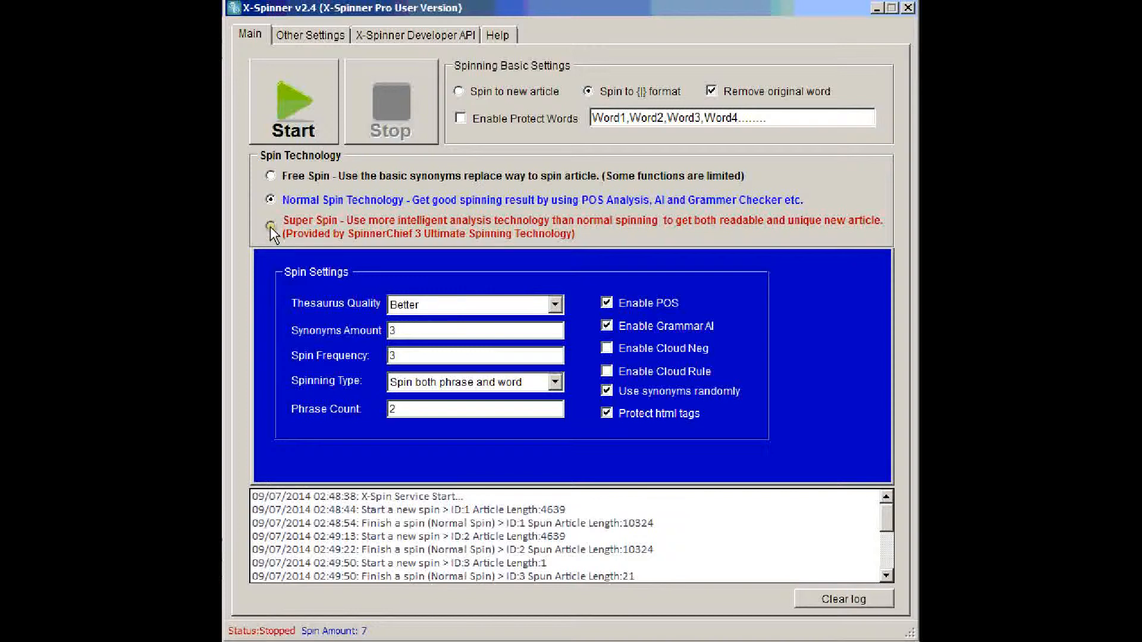
{"action": "left_click", "coordinate": [270, 225]}
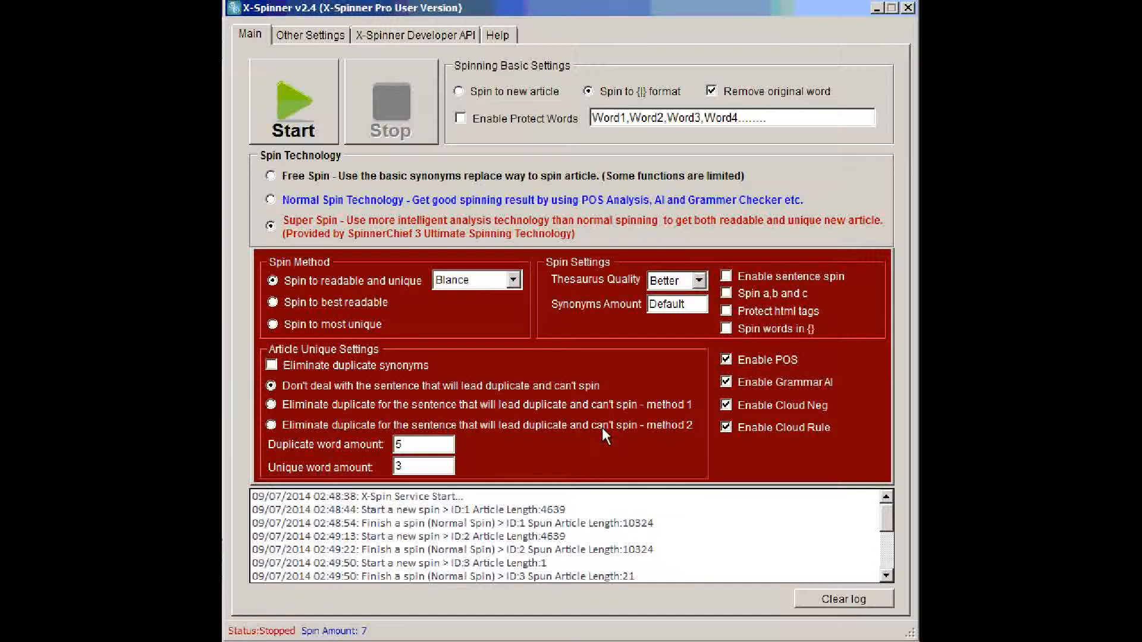
{"action": "mouse_move", "coordinate": [377, 292]}
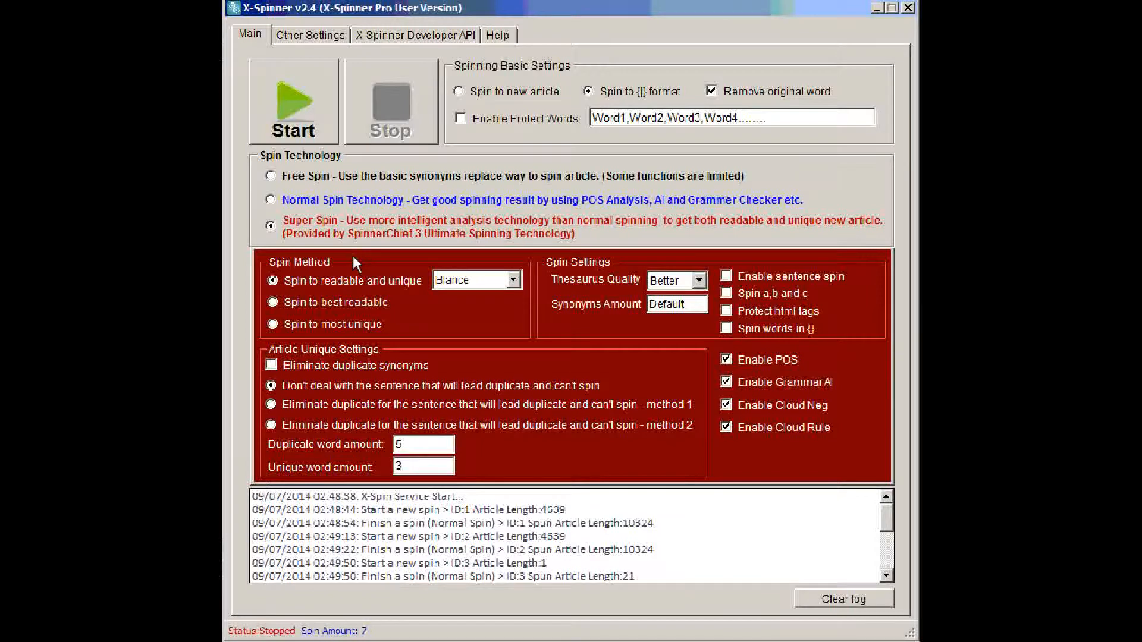
Return to Normal Spin and start the local X-Spinner spinning service
{"action": "left_click", "coordinate": [270, 200]}
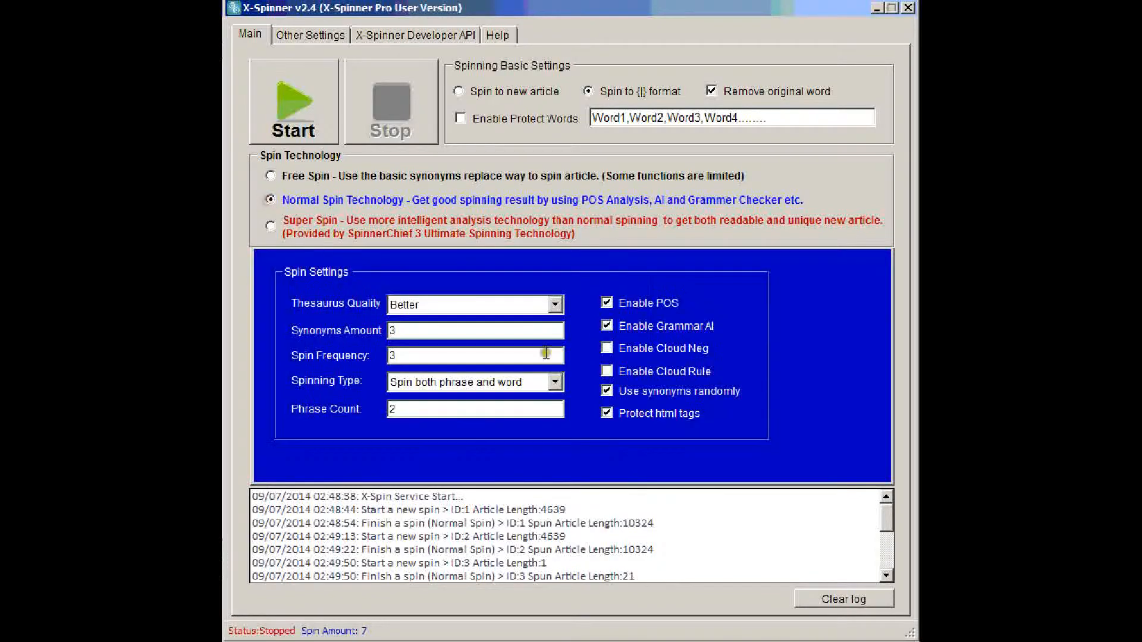
{"action": "mouse_move", "coordinate": [758, 371]}
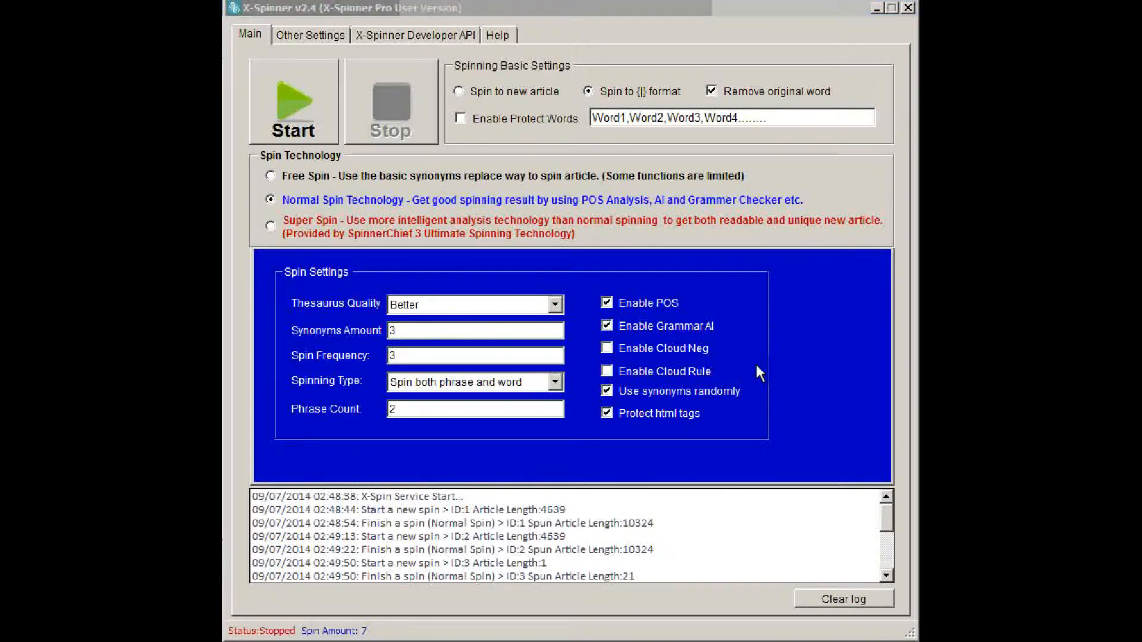
{"action": "mouse_move", "coordinate": [410, 278]}
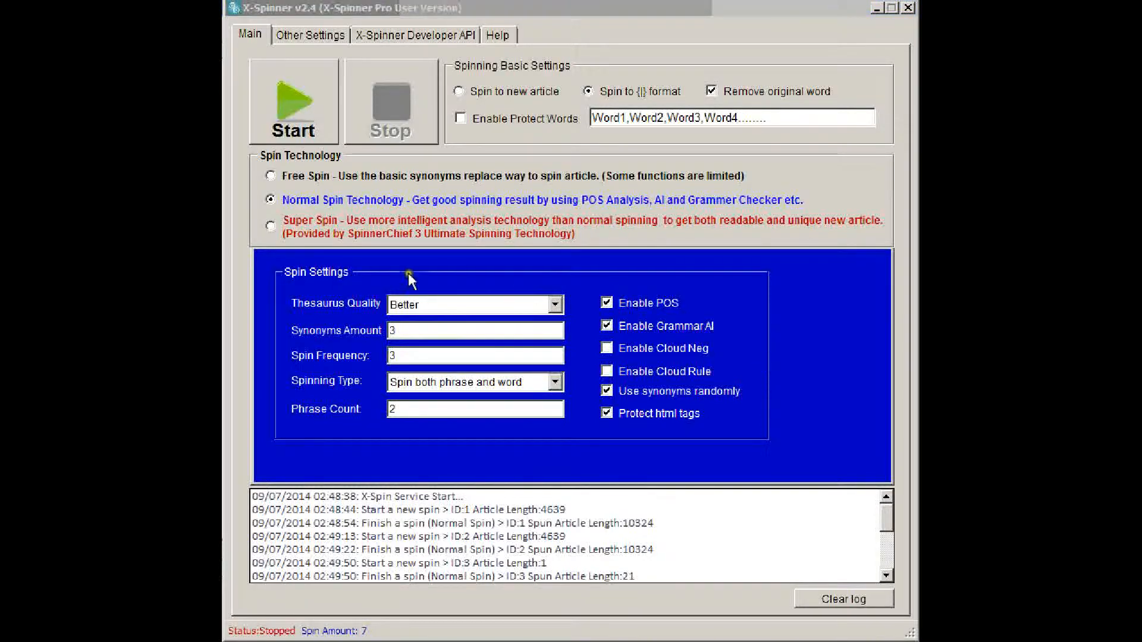
{"action": "mouse_move", "coordinate": [374, 329]}
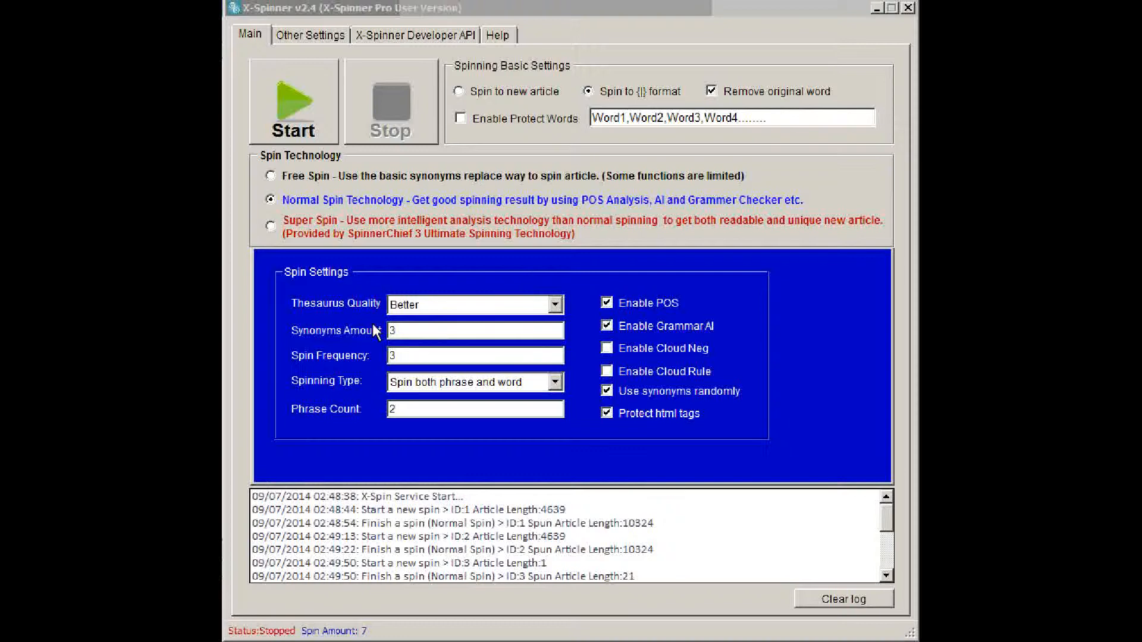
{"action": "mouse_move", "coordinate": [315, 154]}
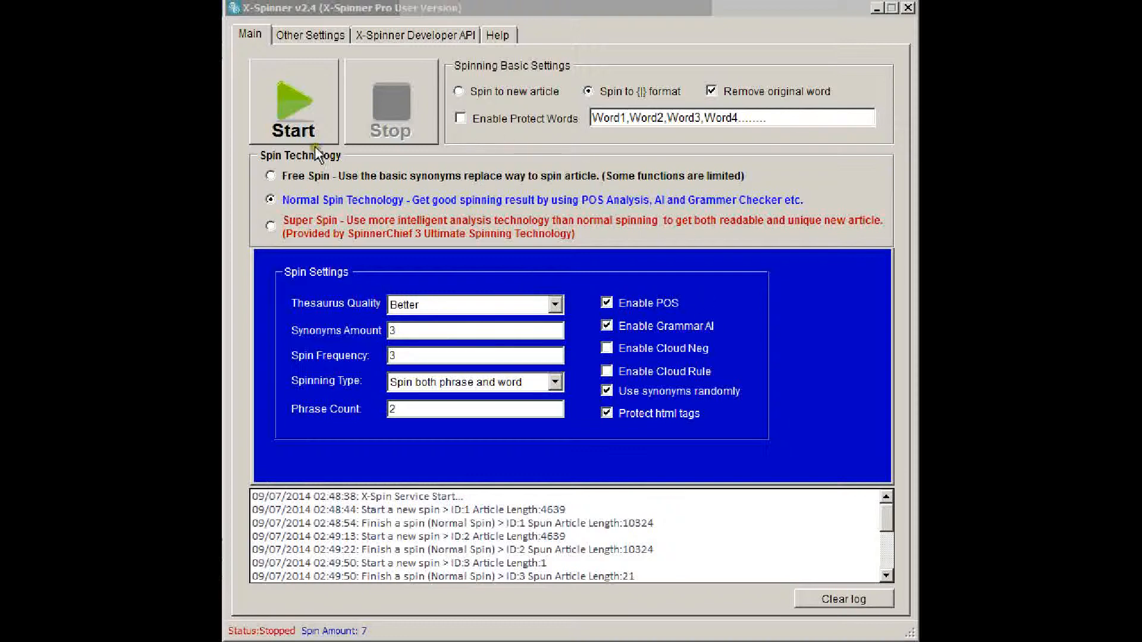
{"action": "left_click", "coordinate": [292, 100]}
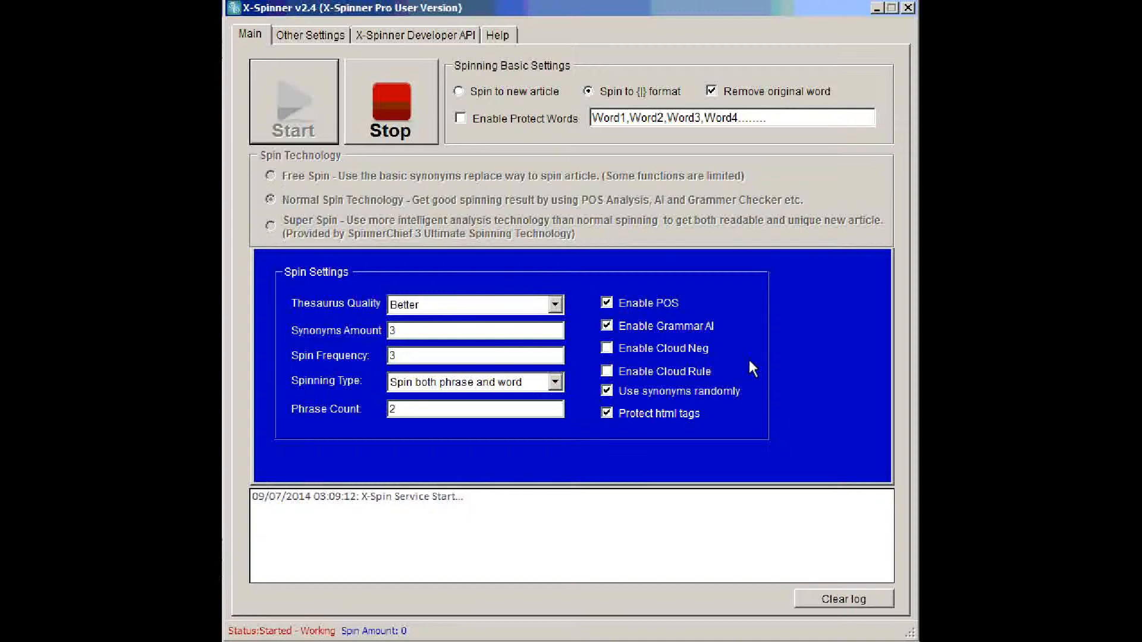
{"action": "mouse_move", "coordinate": [842, 537]}
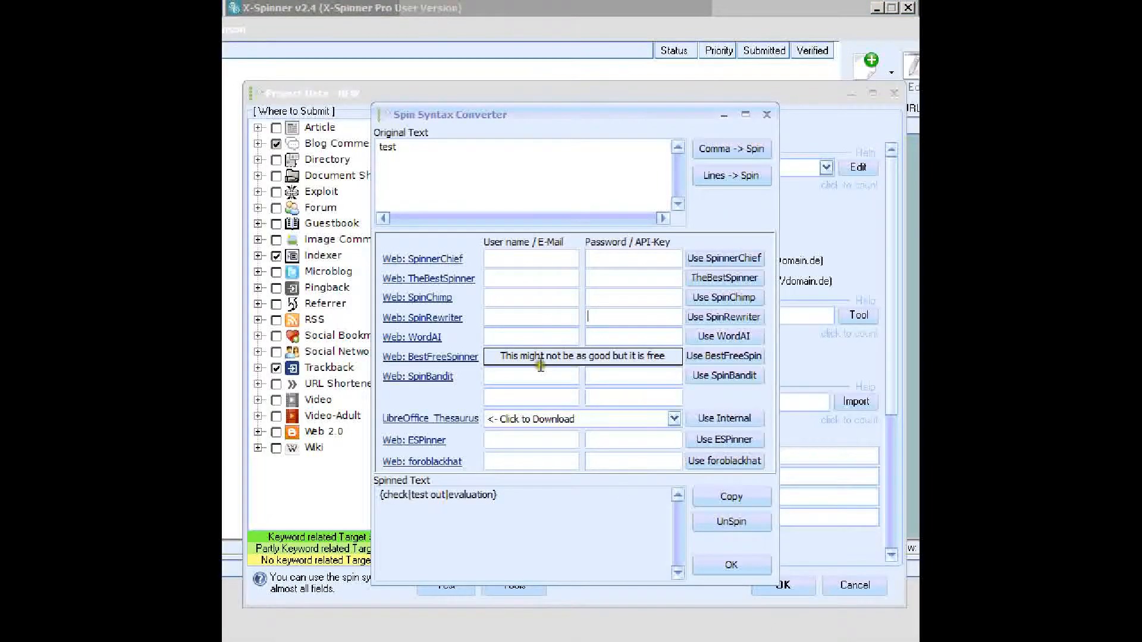
Replace the 'test' text with the THE BOTTOM LINE article and enter user name gGDGdg
{"action": "double_click", "coordinate": [386, 146]}
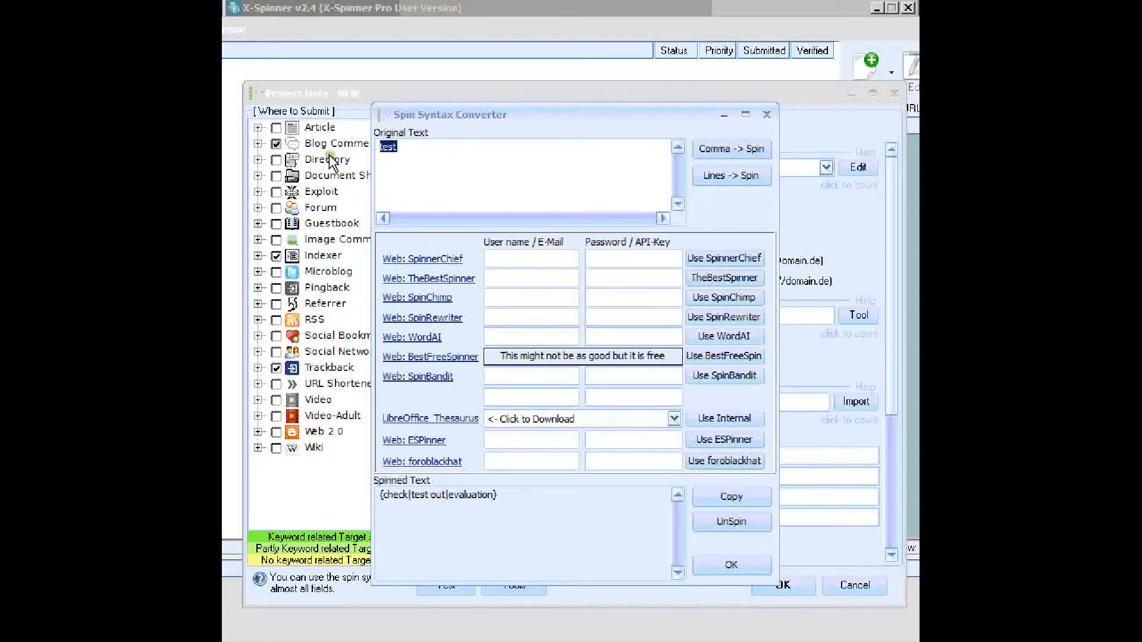
{"action": "type", "text": "THE BOTTOM LINE"}
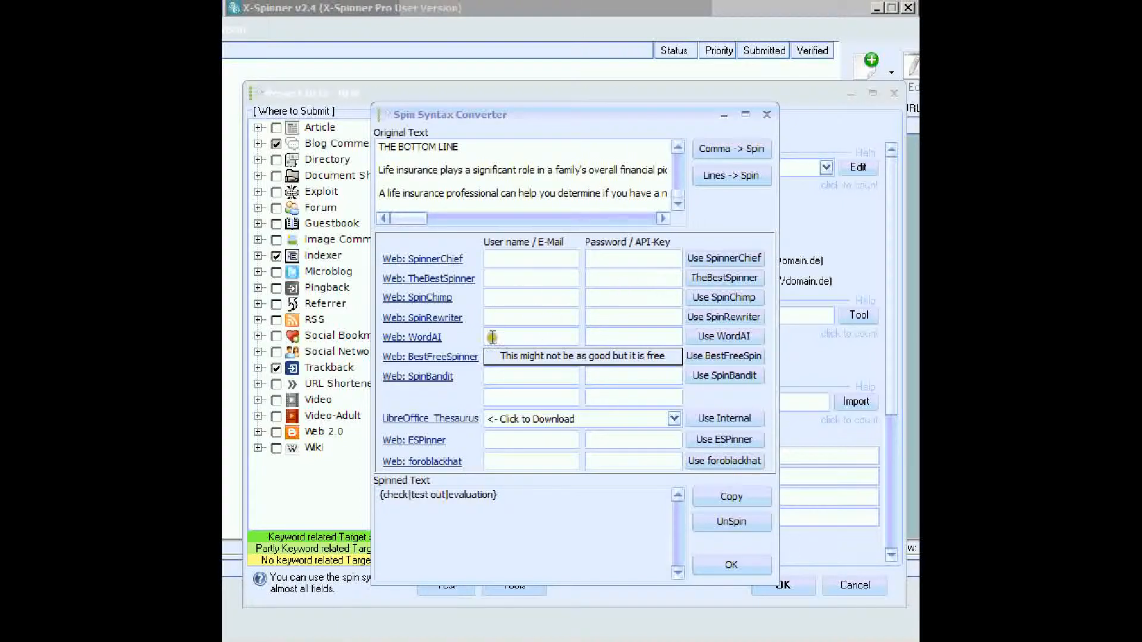
{"action": "mouse_move", "coordinate": [535, 336]}
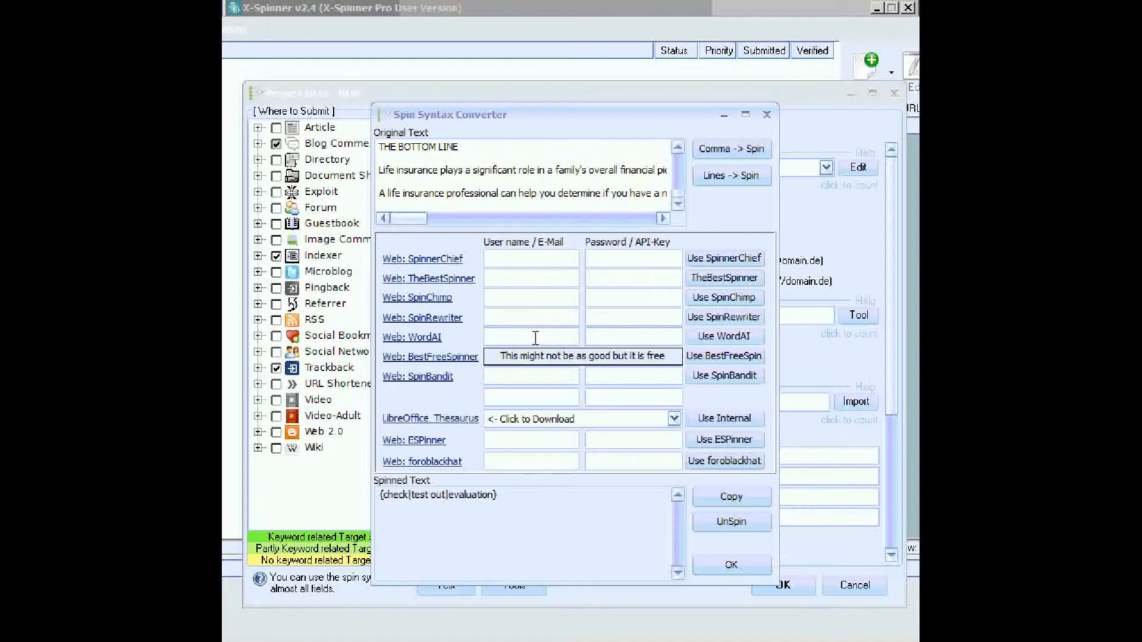
{"action": "mouse_move", "coordinate": [573, 354]}
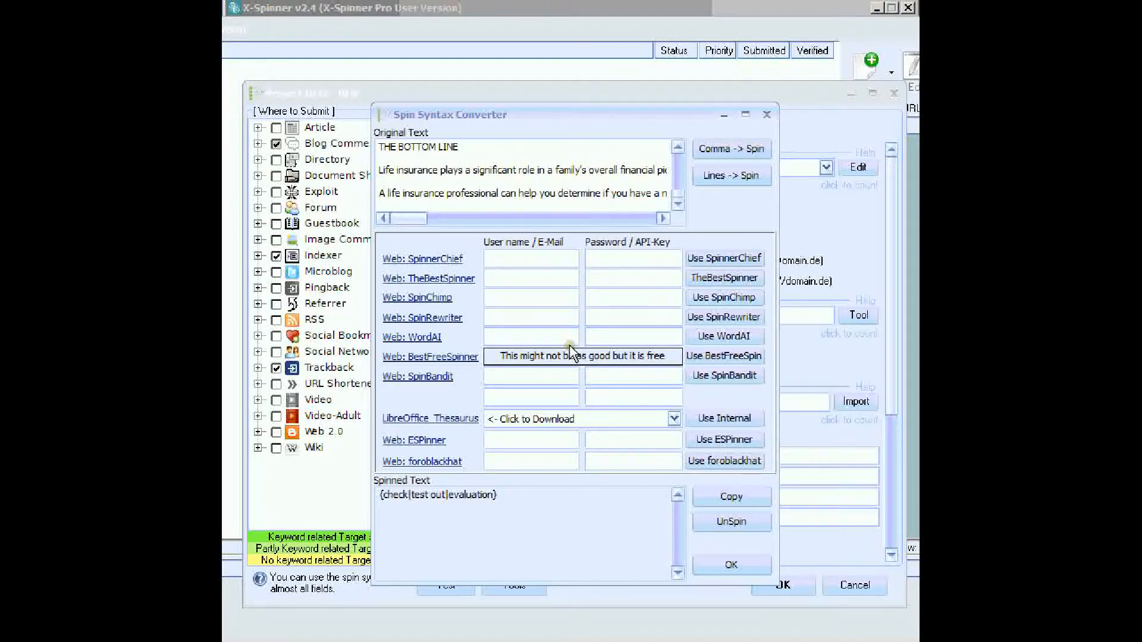
{"action": "type", "text": "gGDGdgFGfd"}
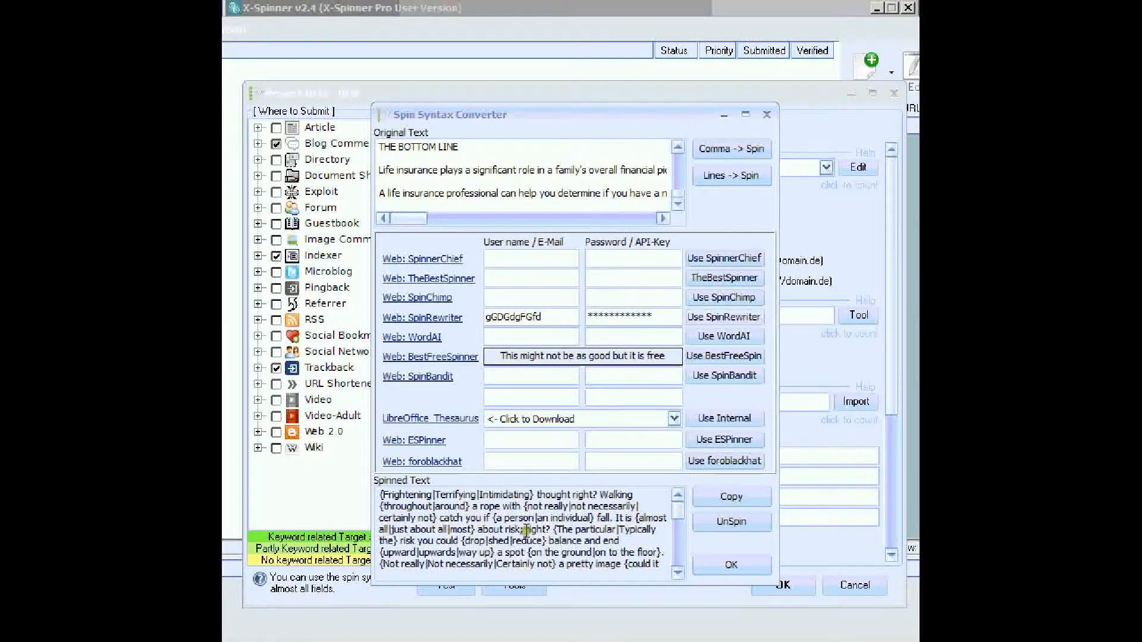
{"action": "mouse_move", "coordinate": [705, 604]}
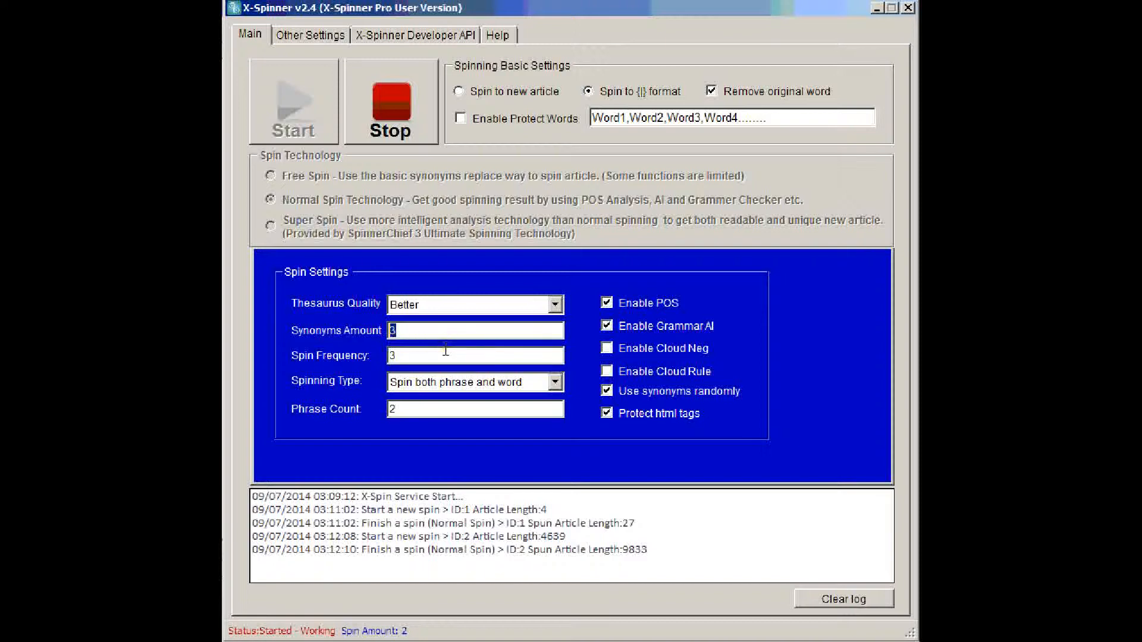
Set Synonyms Amount to 5 in X-Spinner's spin settings
{"action": "type", "text": "5"}
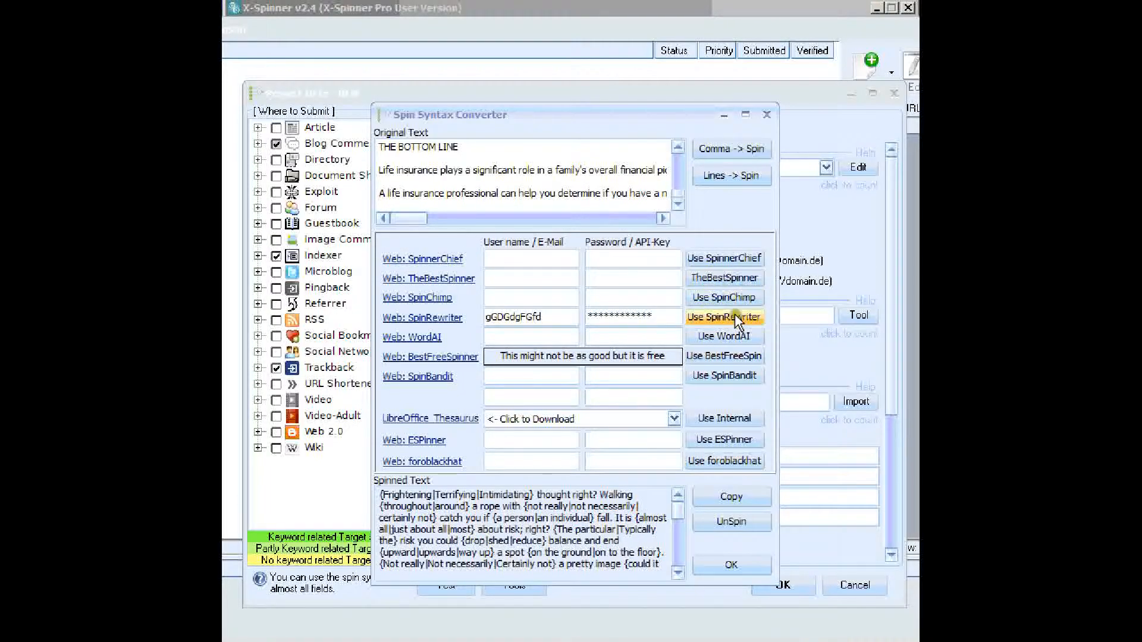
{"action": "mouse_move", "coordinate": [737, 329]}
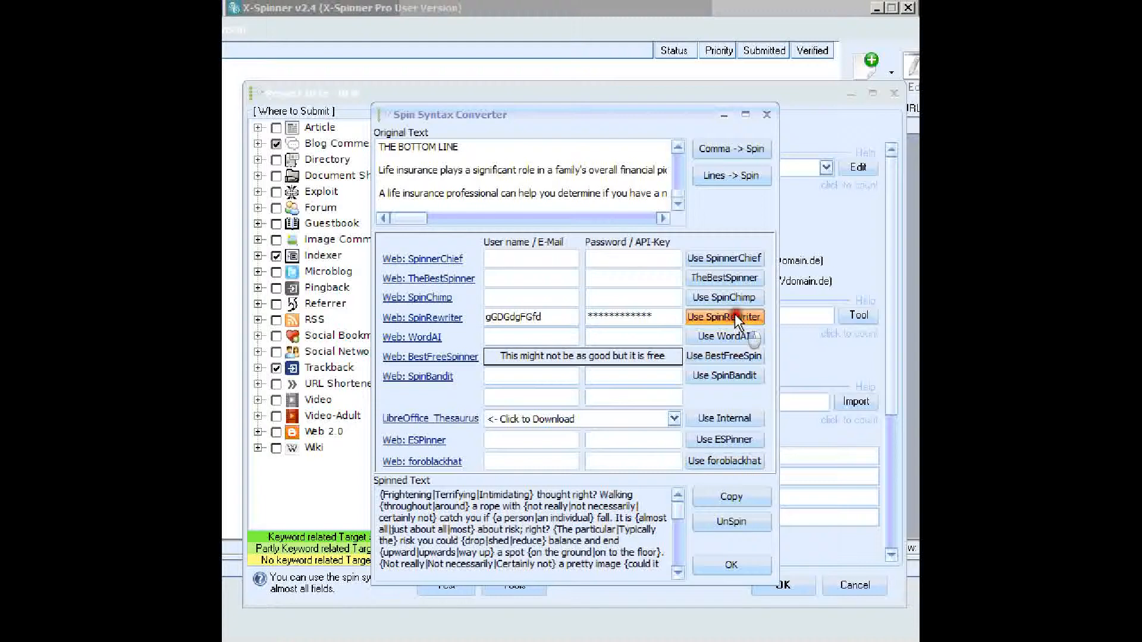
Re-spin the article via Use SpinRewriter to get five alternatives per phrase
{"action": "left_click", "coordinate": [725, 317]}
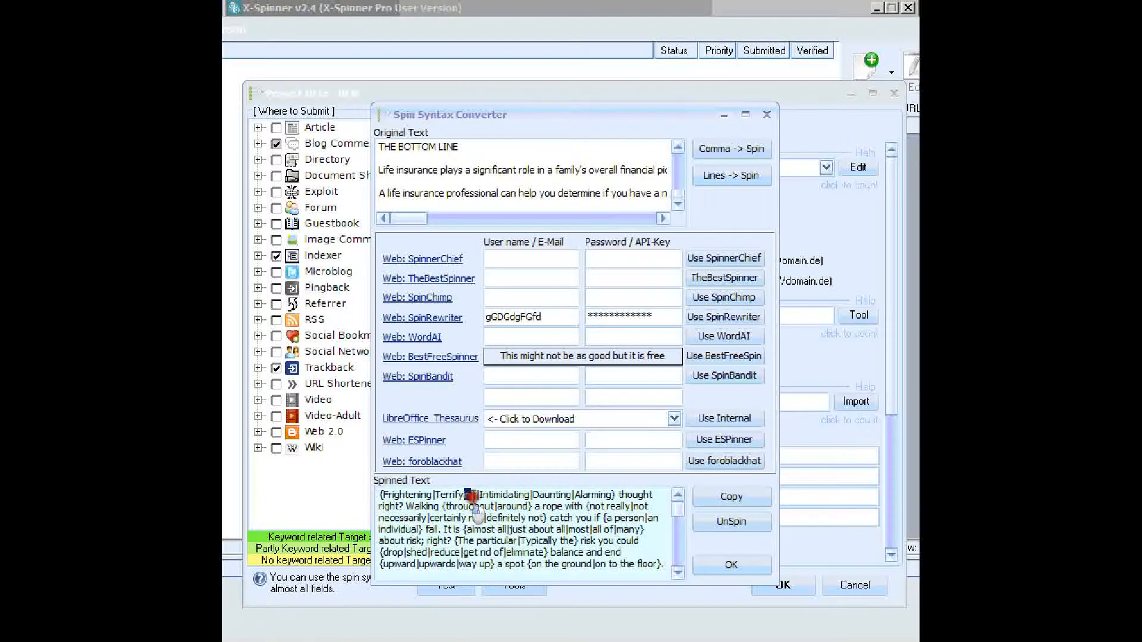
{"action": "double_click", "coordinate": [556, 494]}
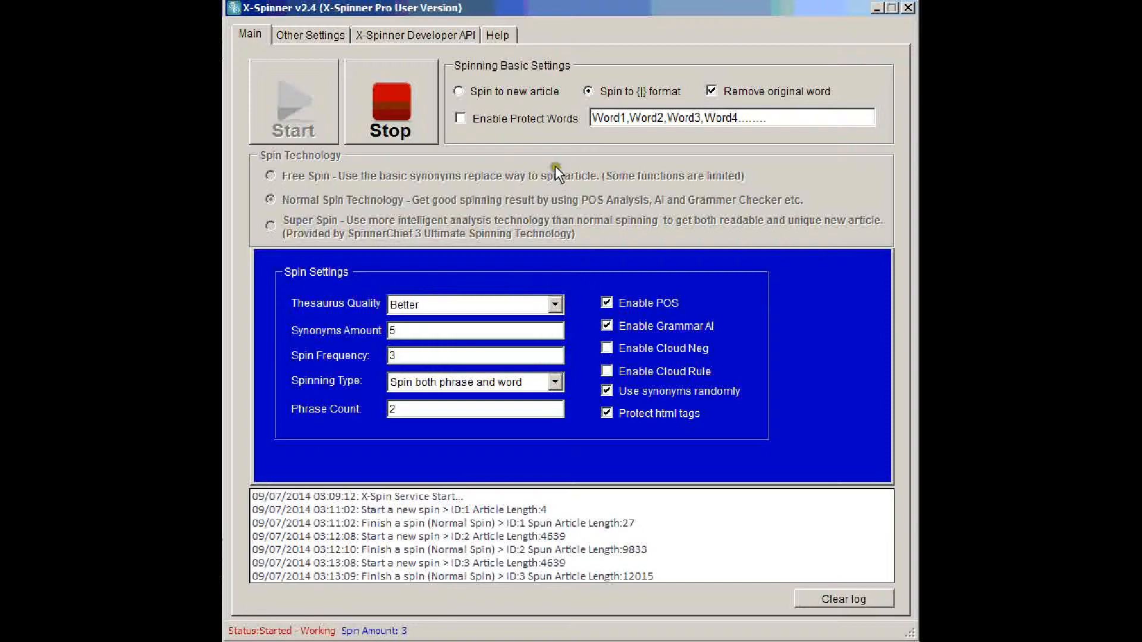
Set spinning to produce a new article and Synonyms Amount to 1
{"action": "left_click", "coordinate": [458, 92]}
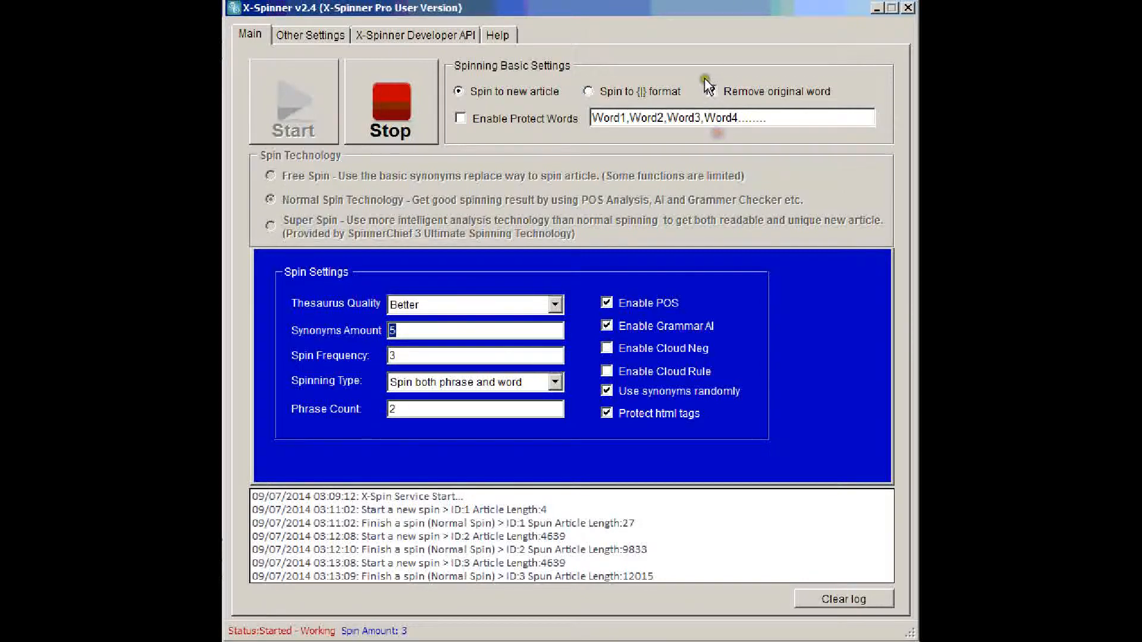
{"action": "left_click", "coordinate": [711, 91]}
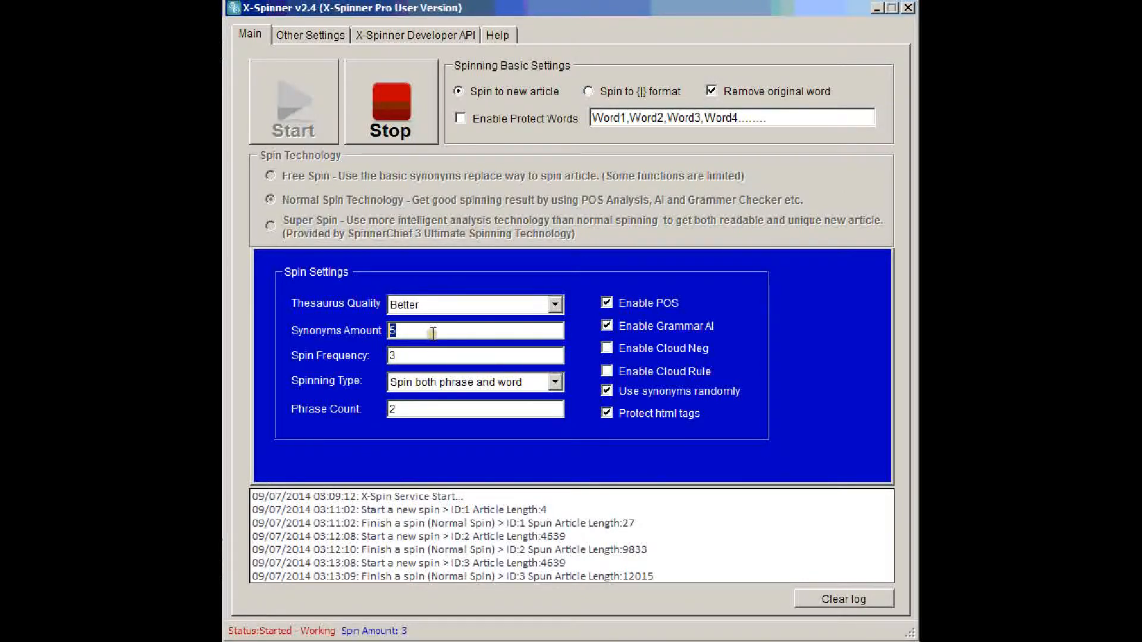
{"action": "type", "text": "1"}
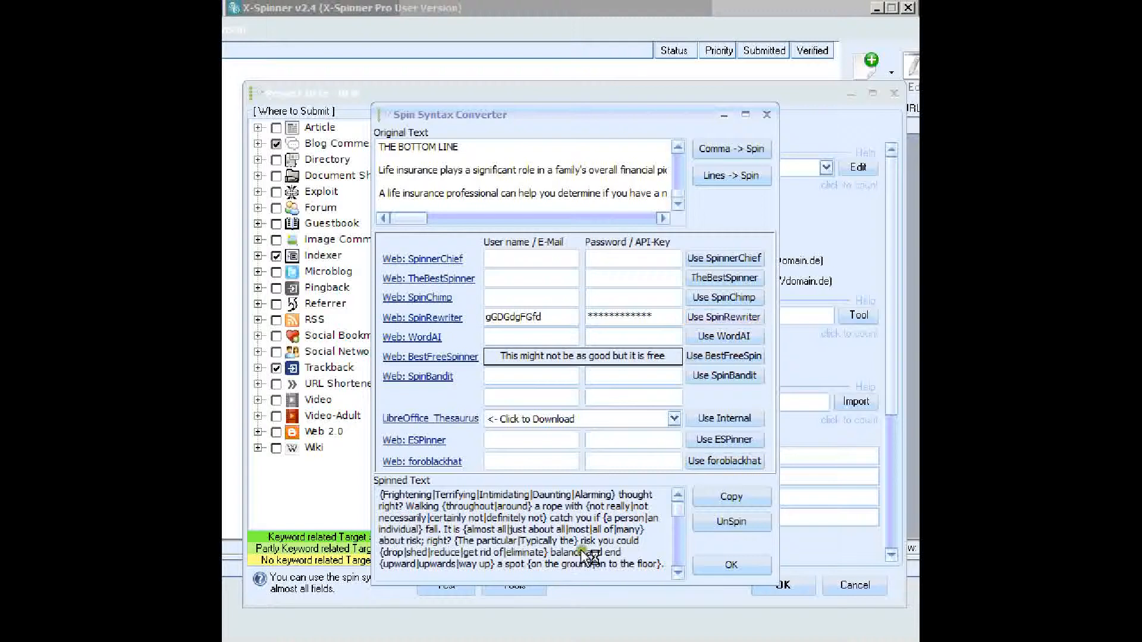
Re-spin with Use SpinRewriter to get a plain readable rewritten article
{"action": "left_click", "coordinate": [730, 520]}
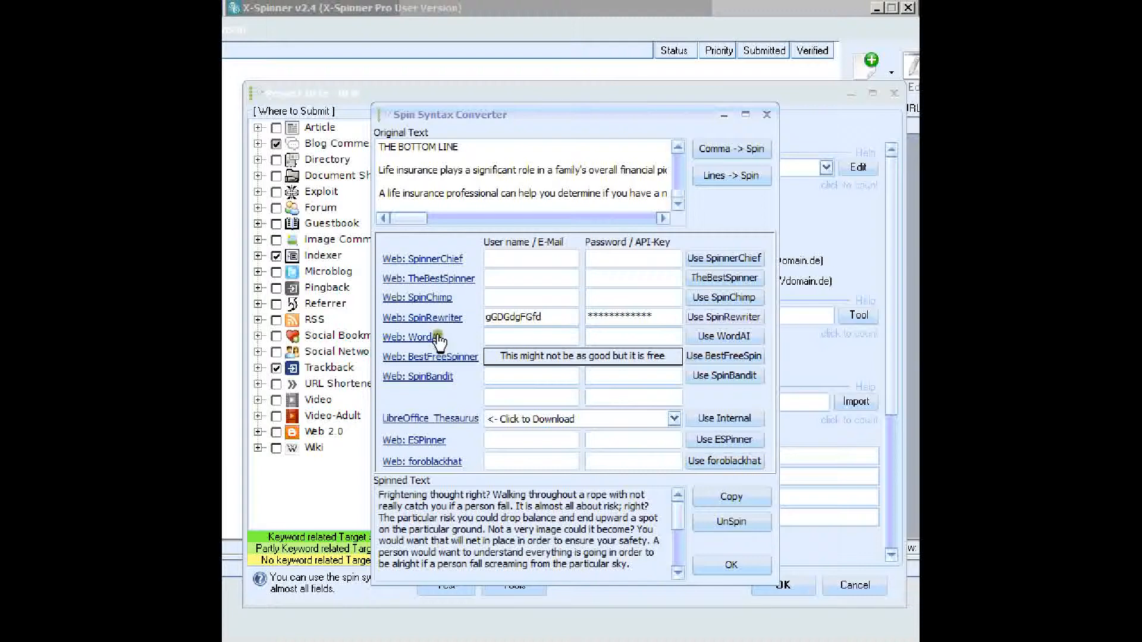
{"action": "mouse_move", "coordinate": [573, 336]}
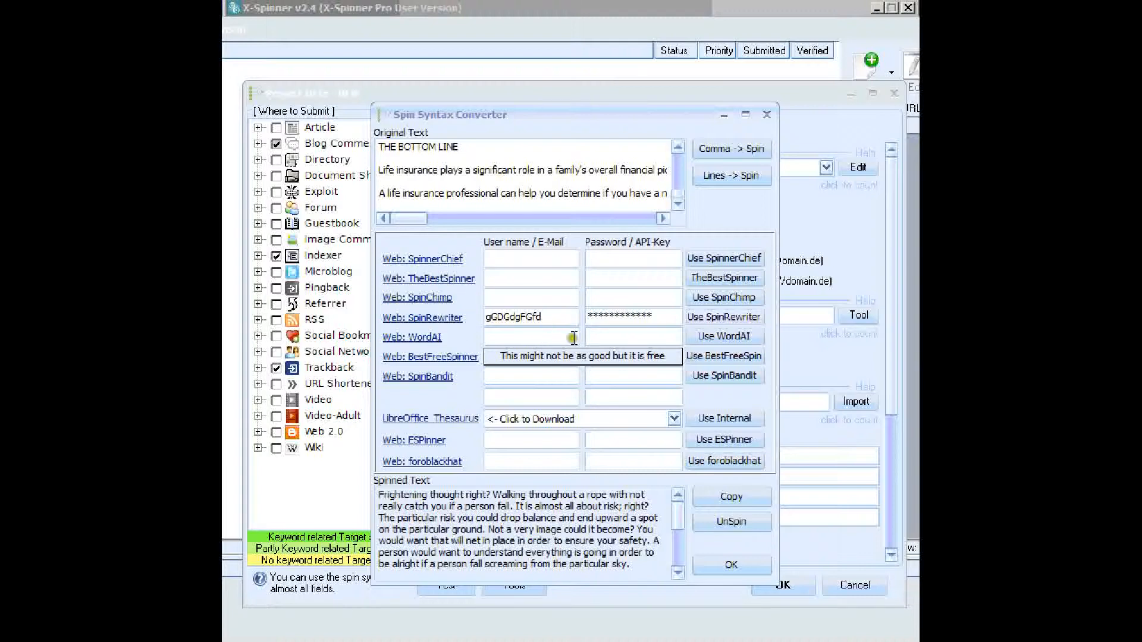